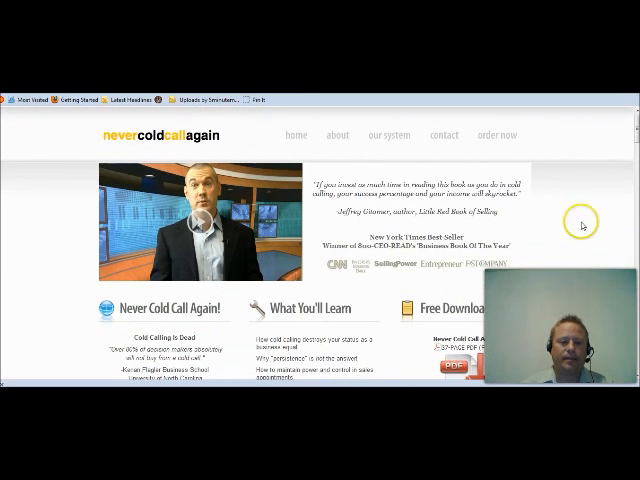
mouse_move(424, 268)
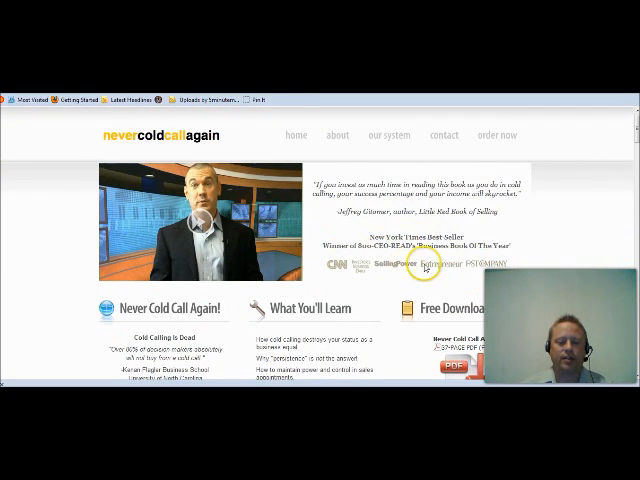
Scroll the home page past the video and feature columns to the client logos and reviews
scroll("down", 3)
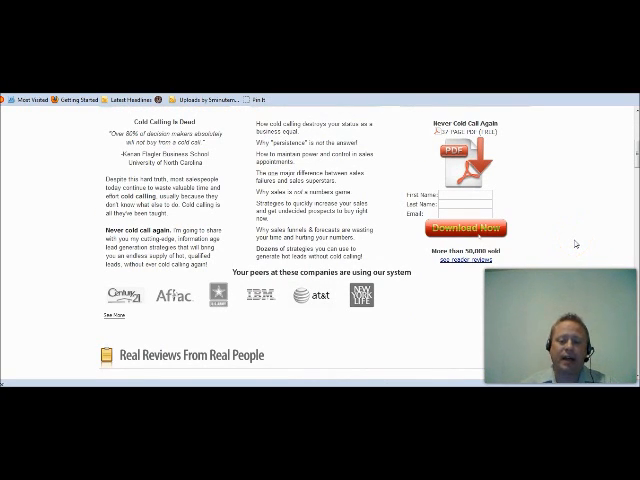
scroll("down", 3)
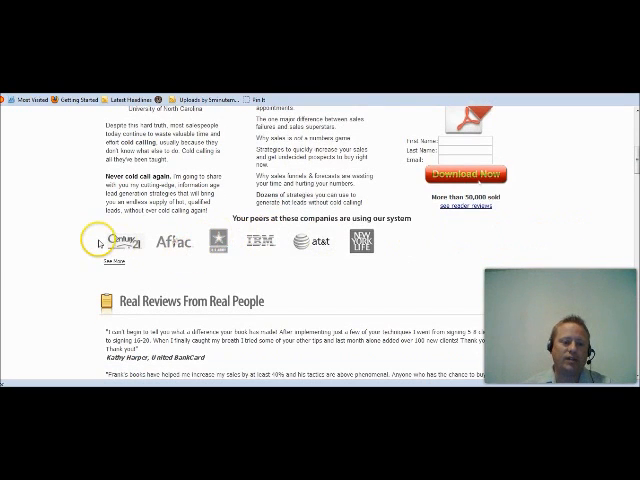
mouse_move(556, 272)
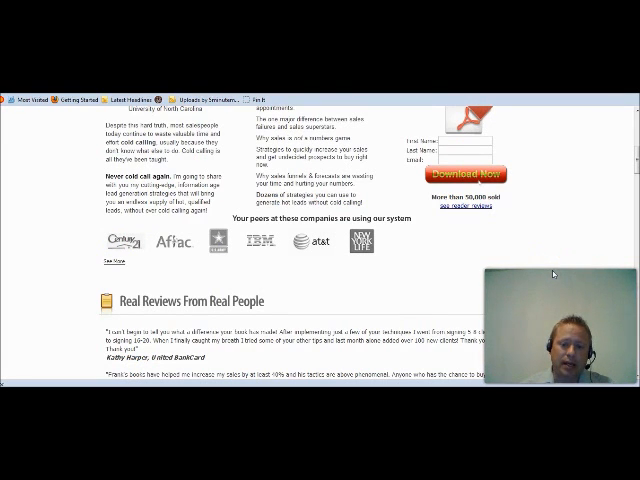
scroll("up", 3)
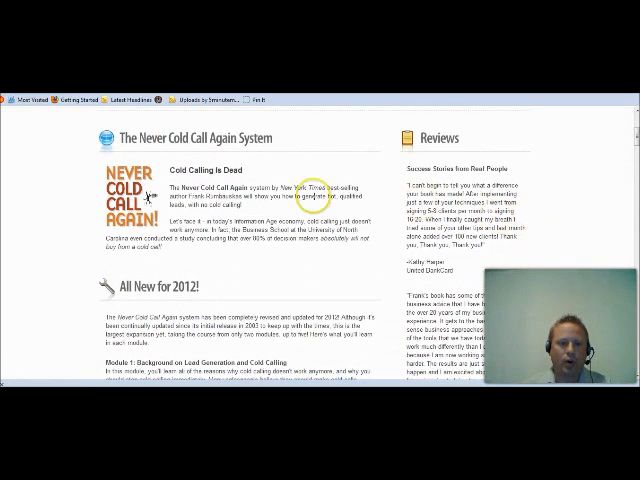
Scroll through the All New for 2012 module descriptions on the System page
scroll("down", 3)
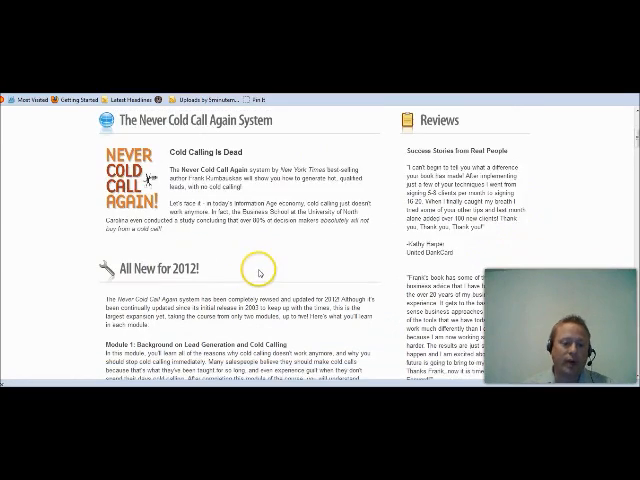
scroll("down", 3)
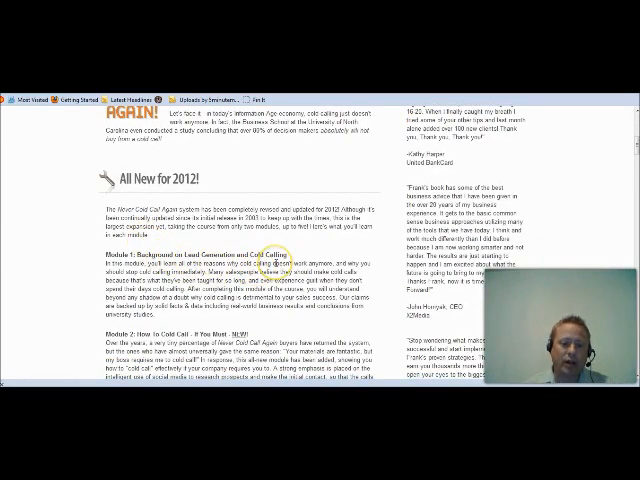
scroll("down", 3)
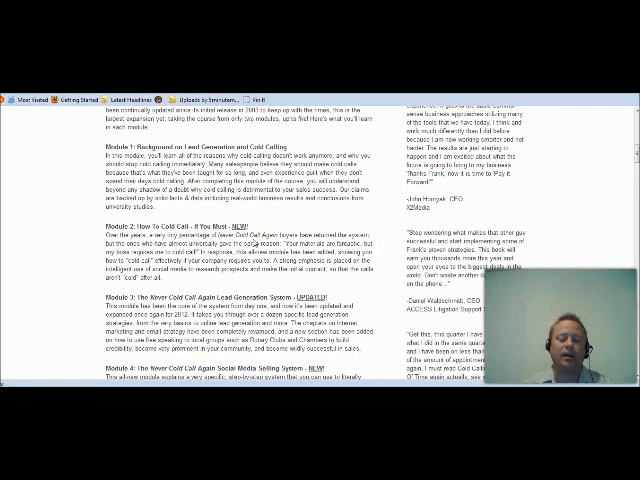
scroll("down", 3)
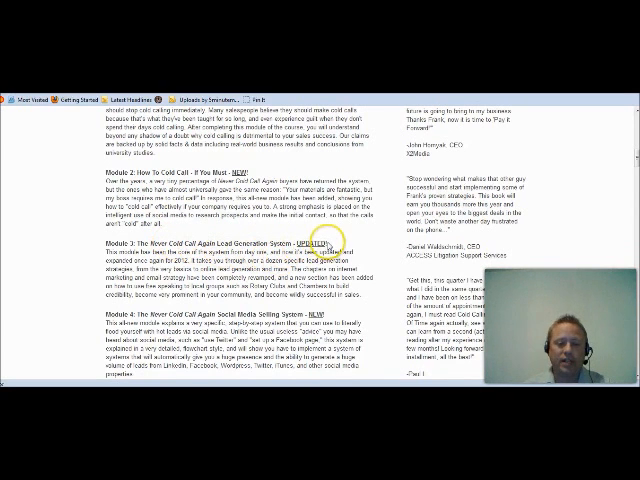
Continue down the remaining modules to the 'Yes! Send My Free Trial Now' offer
scroll("down", 3)
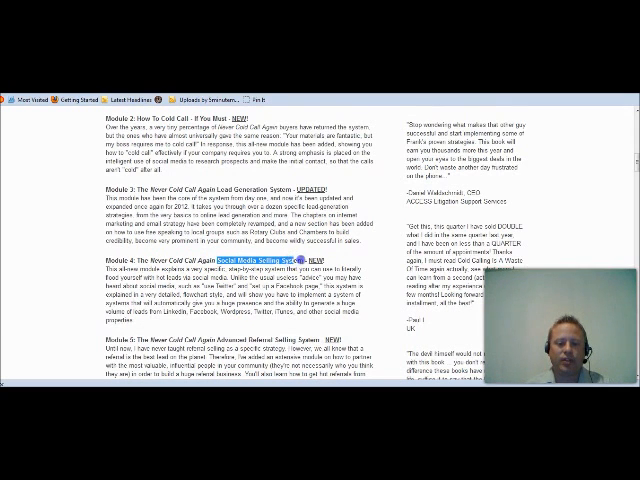
scroll("down", 3)
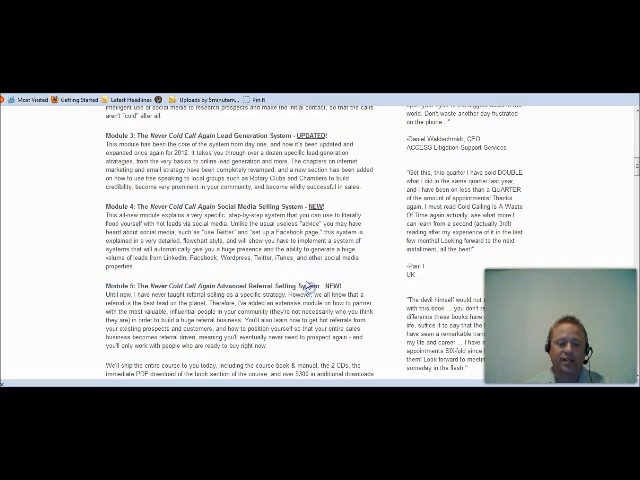
scroll("down", 3)
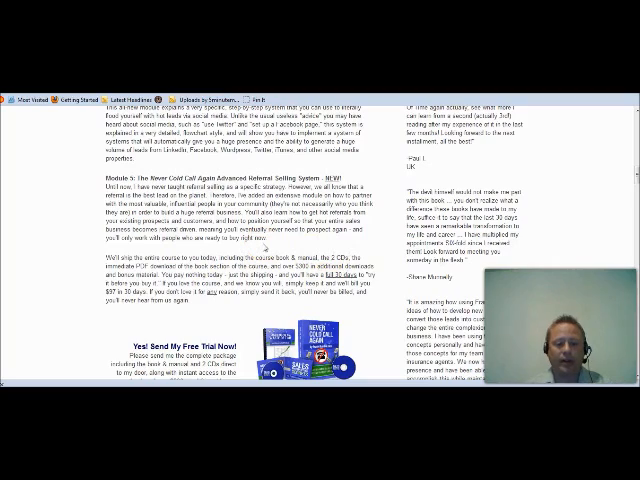
scroll("down", 3)
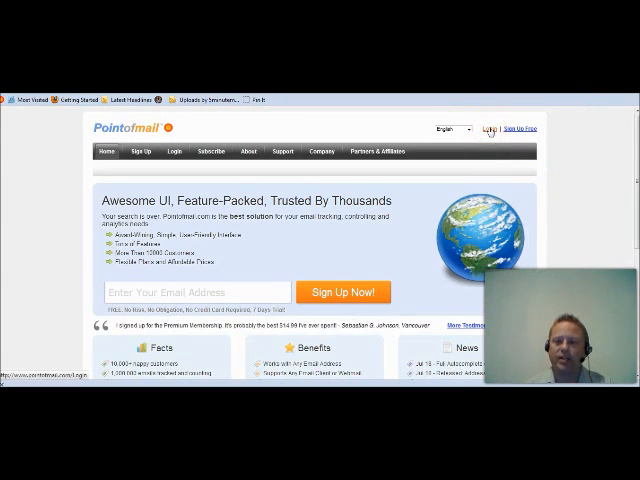
Log in to PointofMail with the saved user name from autocomplete and the stored password
left_click(488, 128)
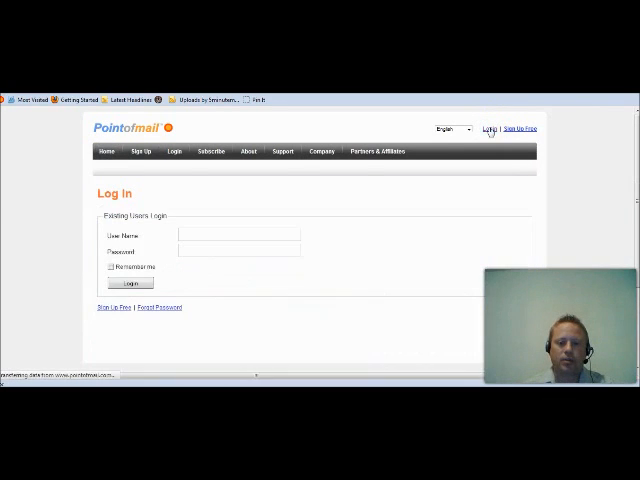
left_click(238, 236)
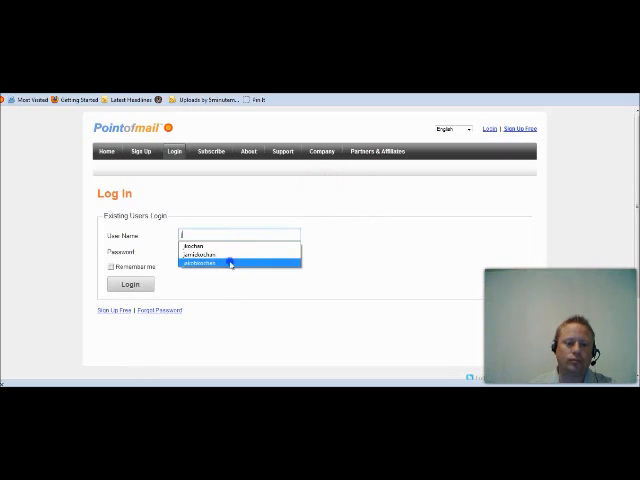
left_click(128, 284)
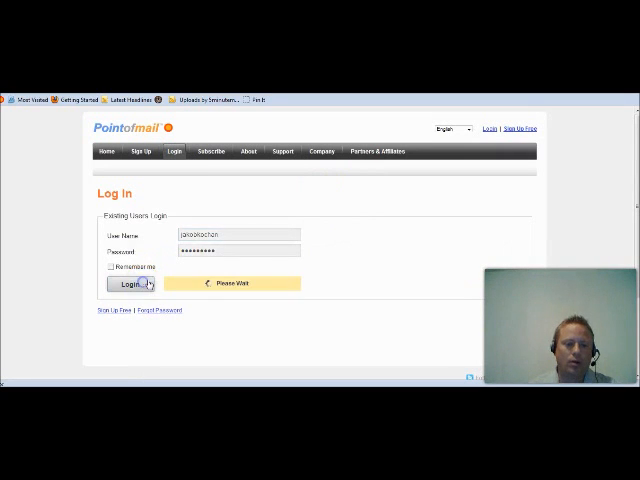
left_click(128, 284)
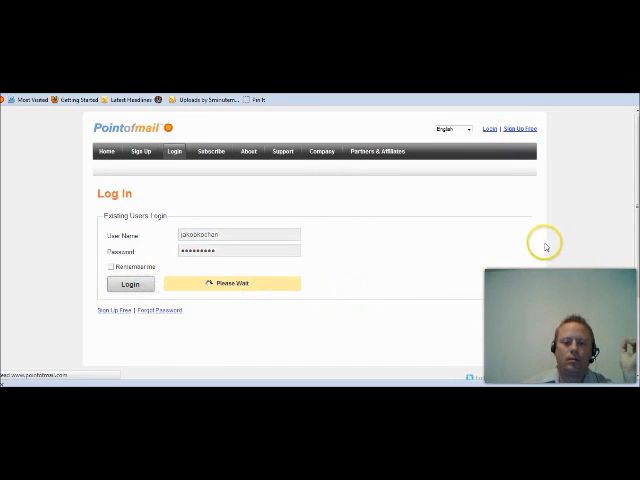
left_click(128, 284)
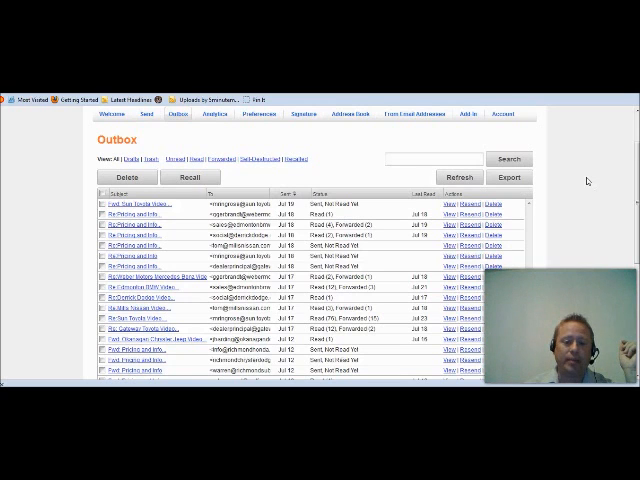
scroll("down", 3)
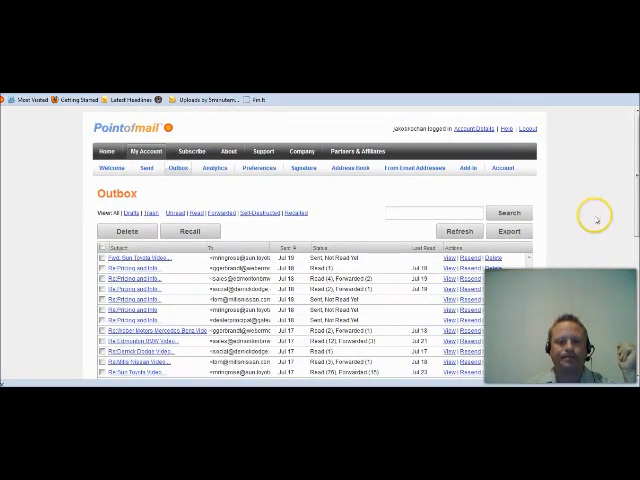
scroll("down", 3)
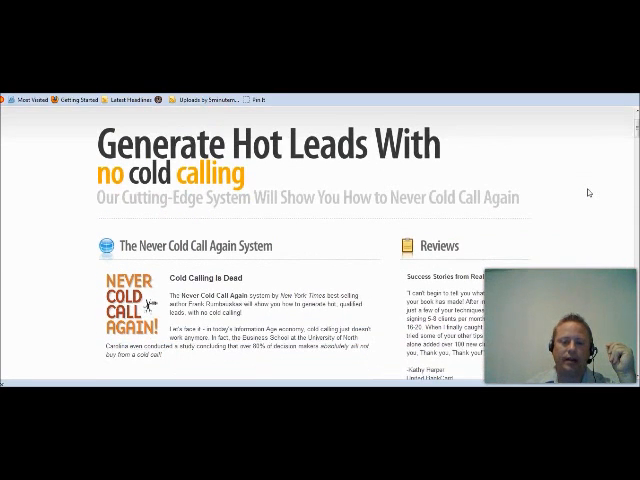
Scroll the home page down past the free download offer toward the client logos
scroll("down", 3)
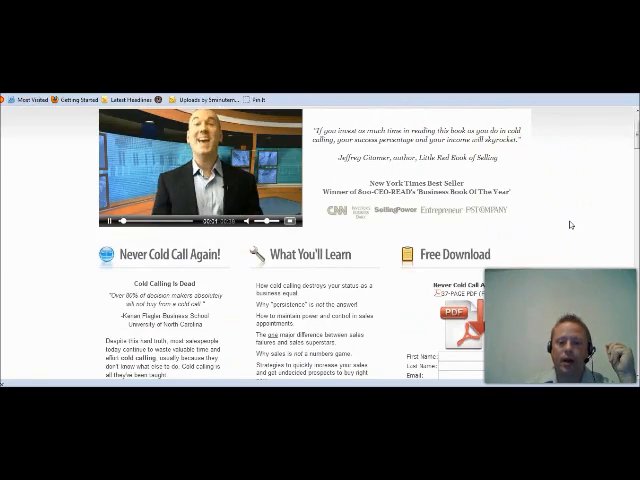
scroll("down", 3)
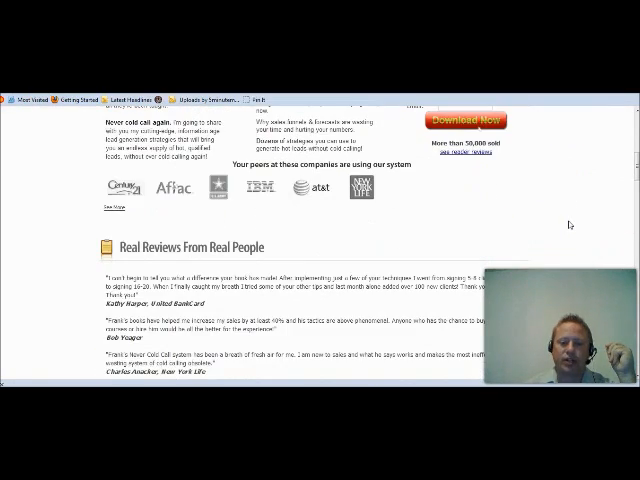
scroll("down", 3)
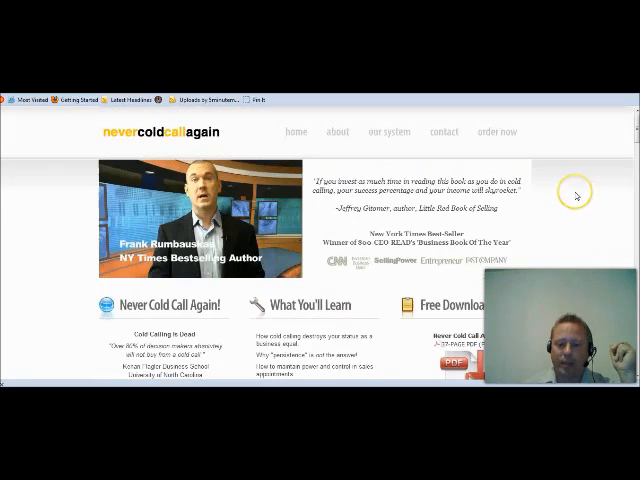
scroll("down", 3)
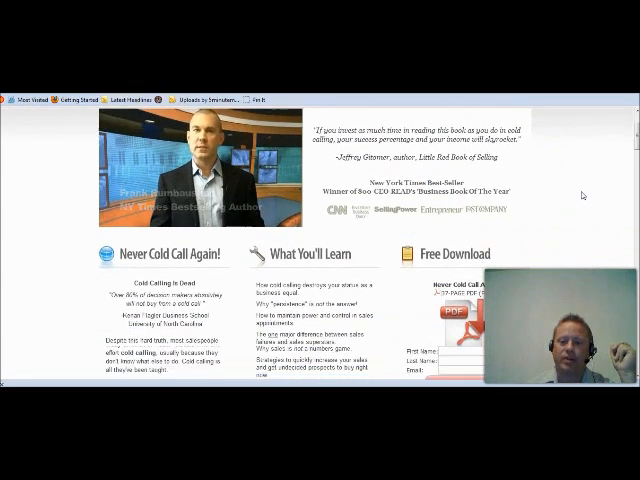
scroll("down", 3)
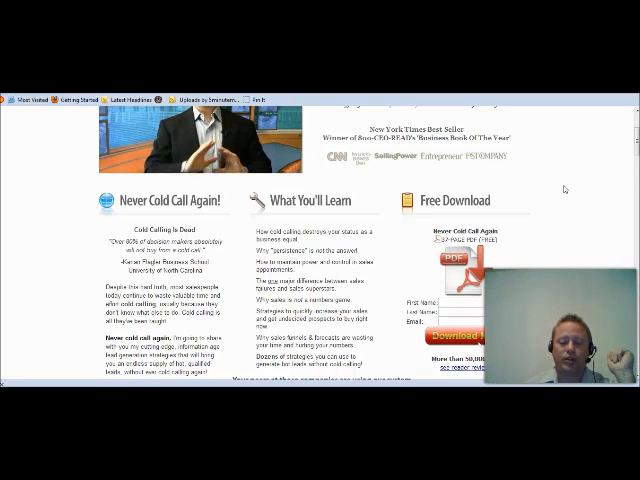
Continue scrolling to the Real Reviews From Real People section
scroll("down", 3)
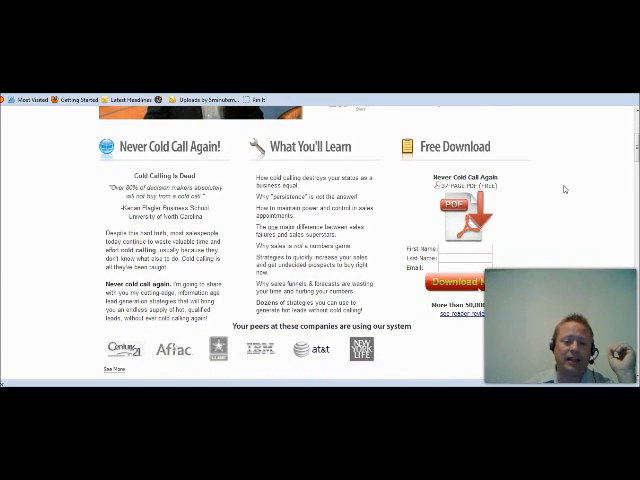
scroll("down", 3)
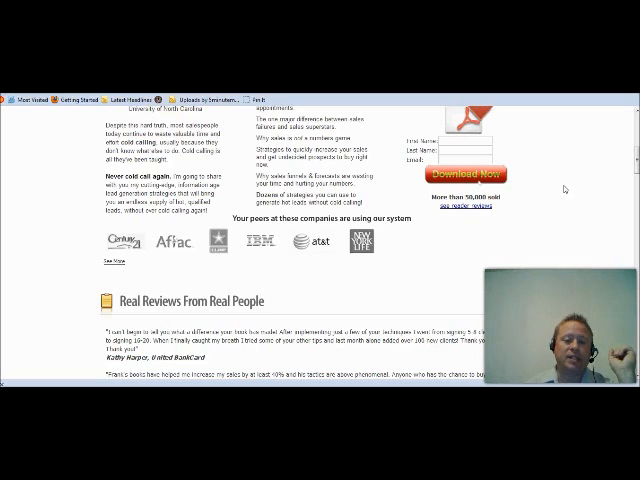
scroll("down", 3)
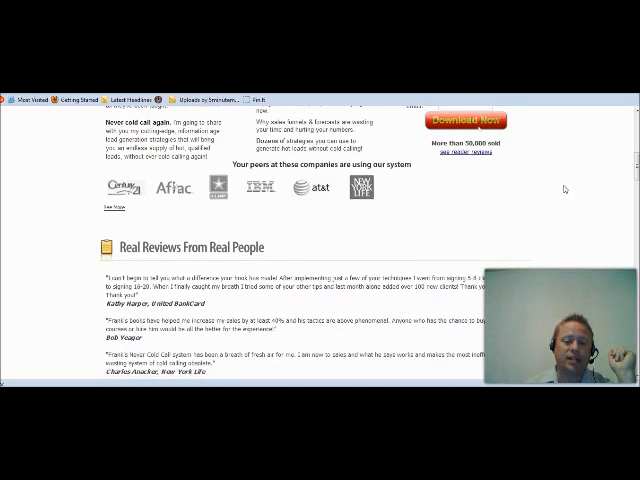